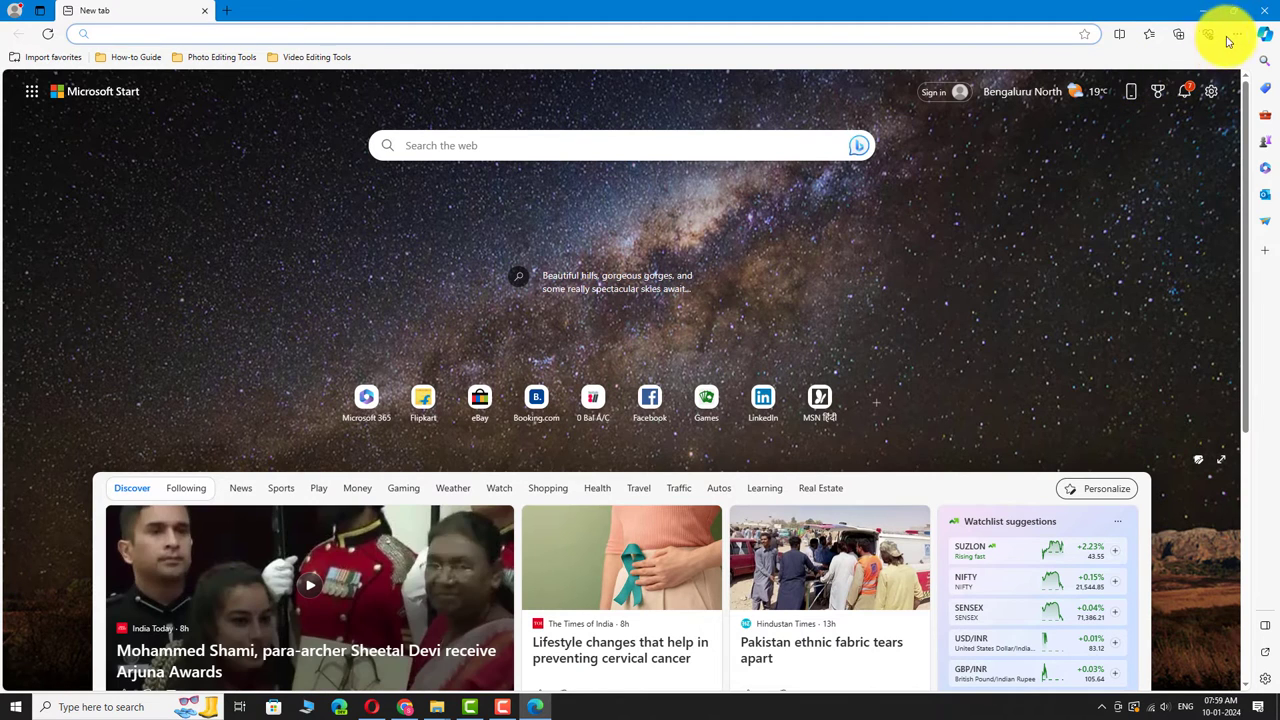
Step: Show the History flyout from the Settings and more menu, listing recently closed tabs
click(1237, 34)
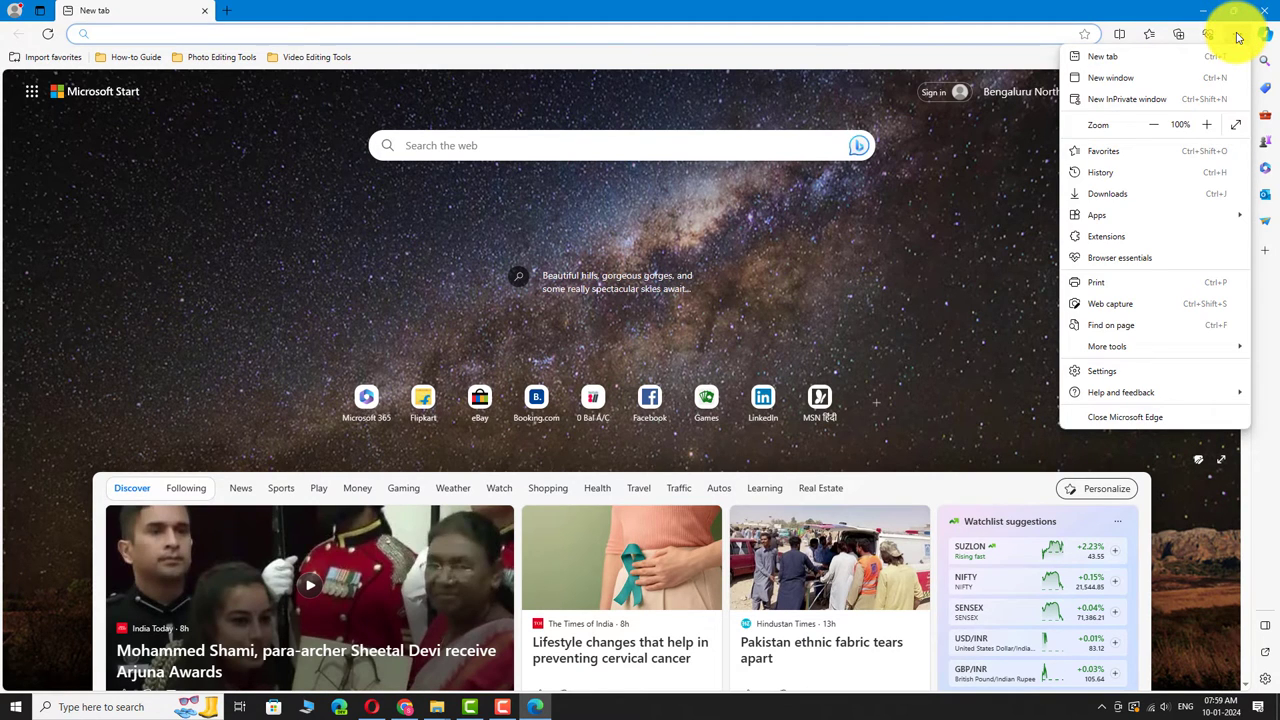
mouse_move(1100, 172)
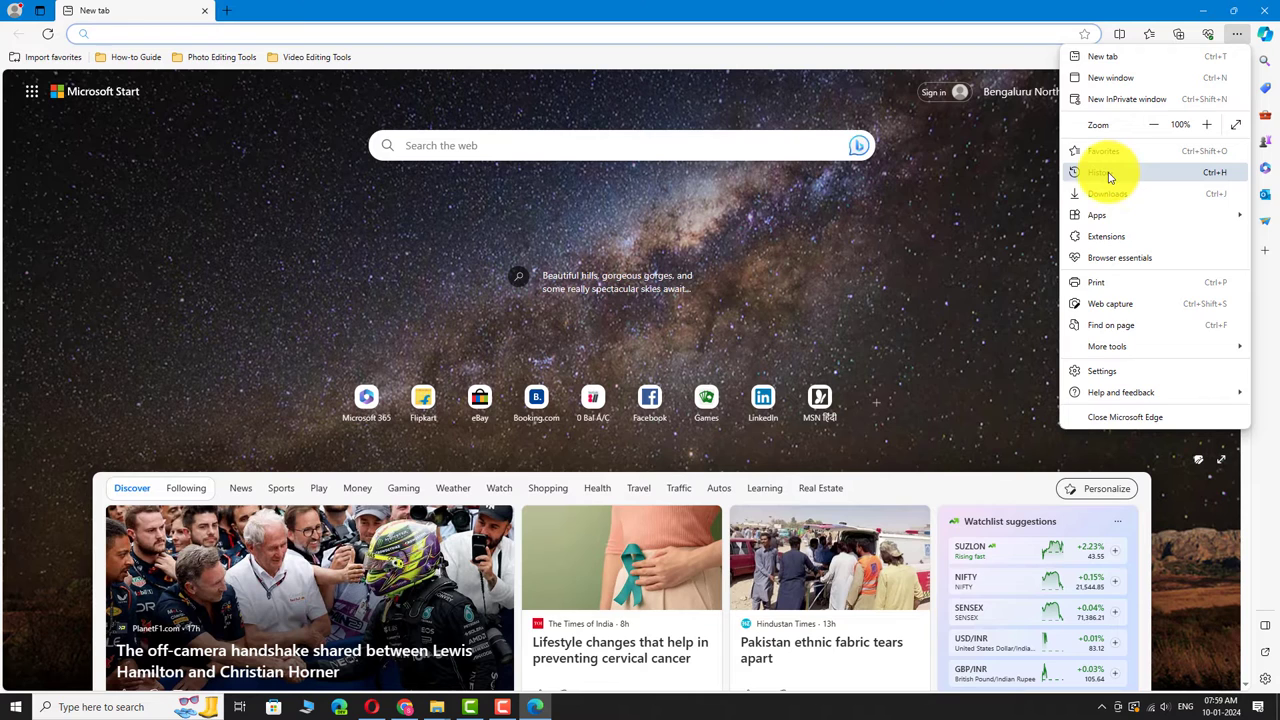
click(1100, 172)
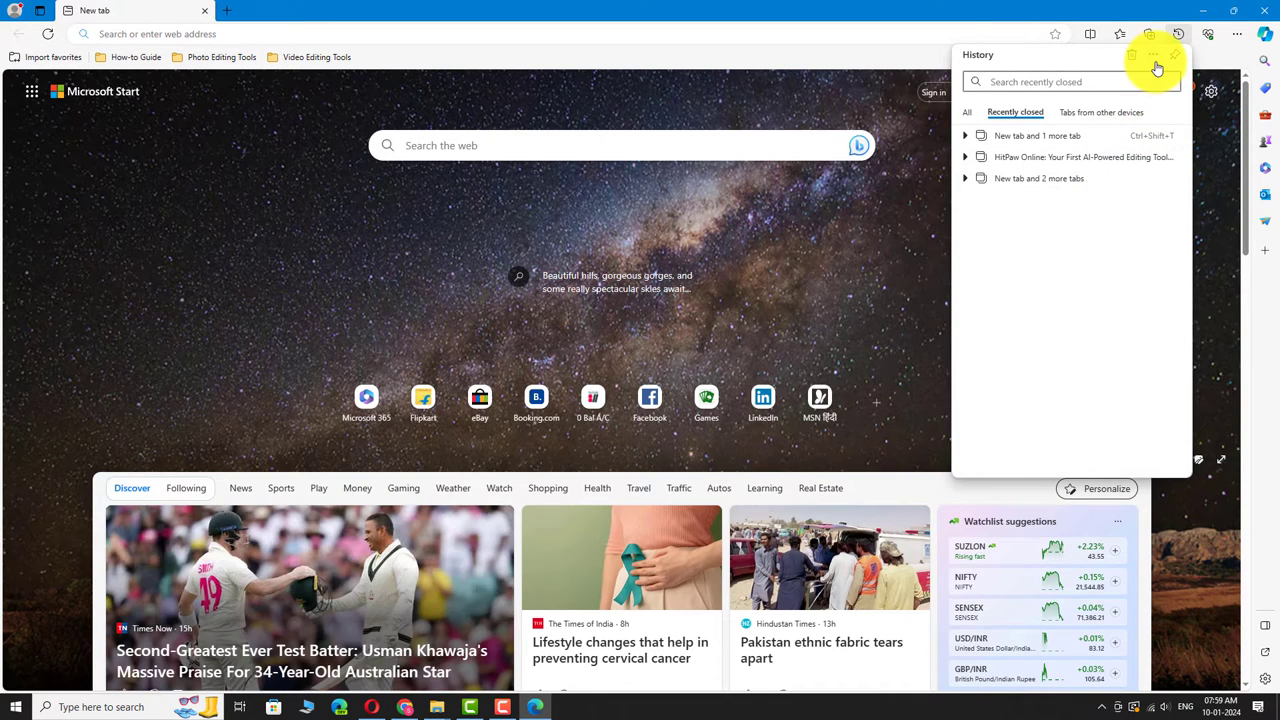
Step: Launch the full History page in its own tab from the flyout's More options
click(1152, 55)
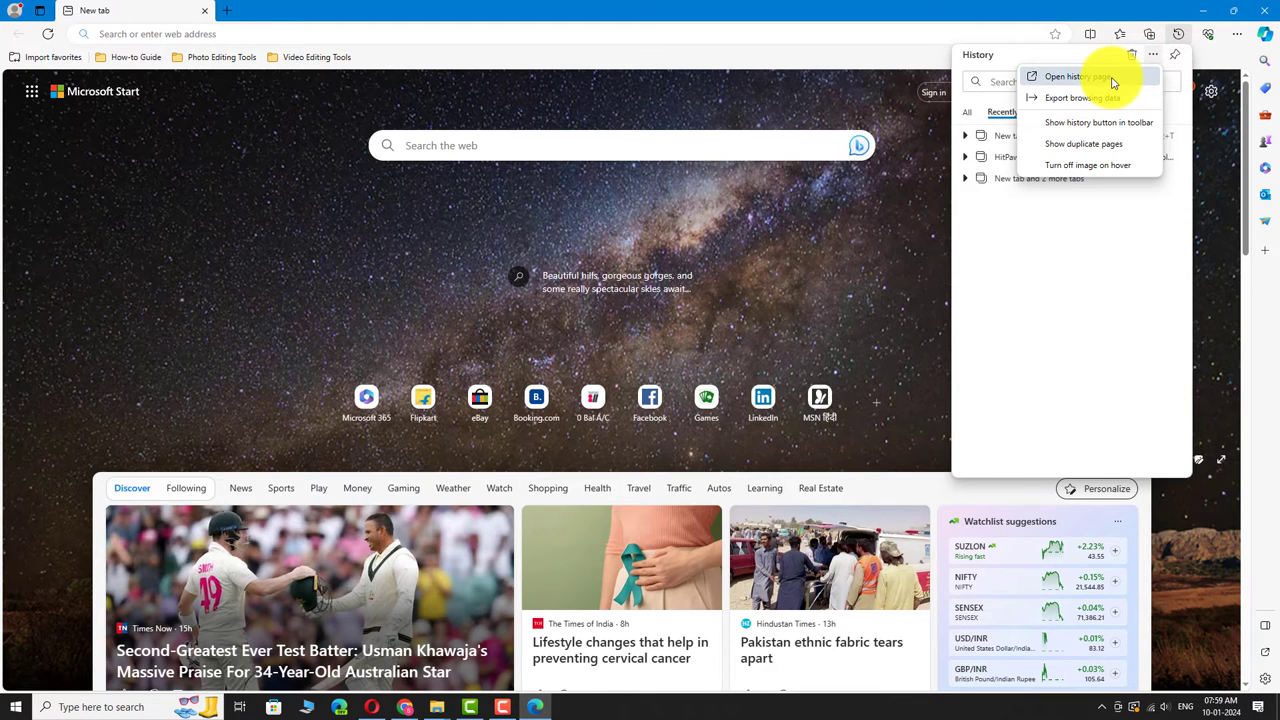
click(1078, 76)
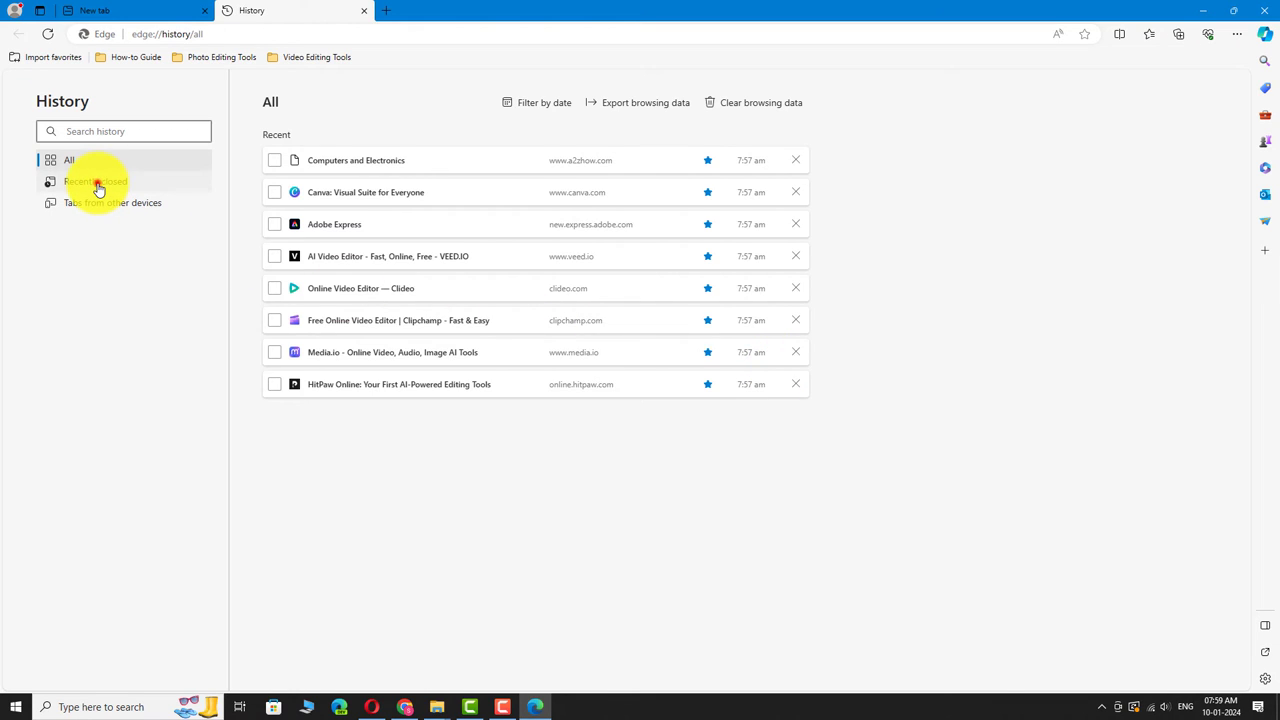
Step: Restore the HitPaw Online and 8 more tabs session from Recently closed, landing on Media.io
click(95, 181)
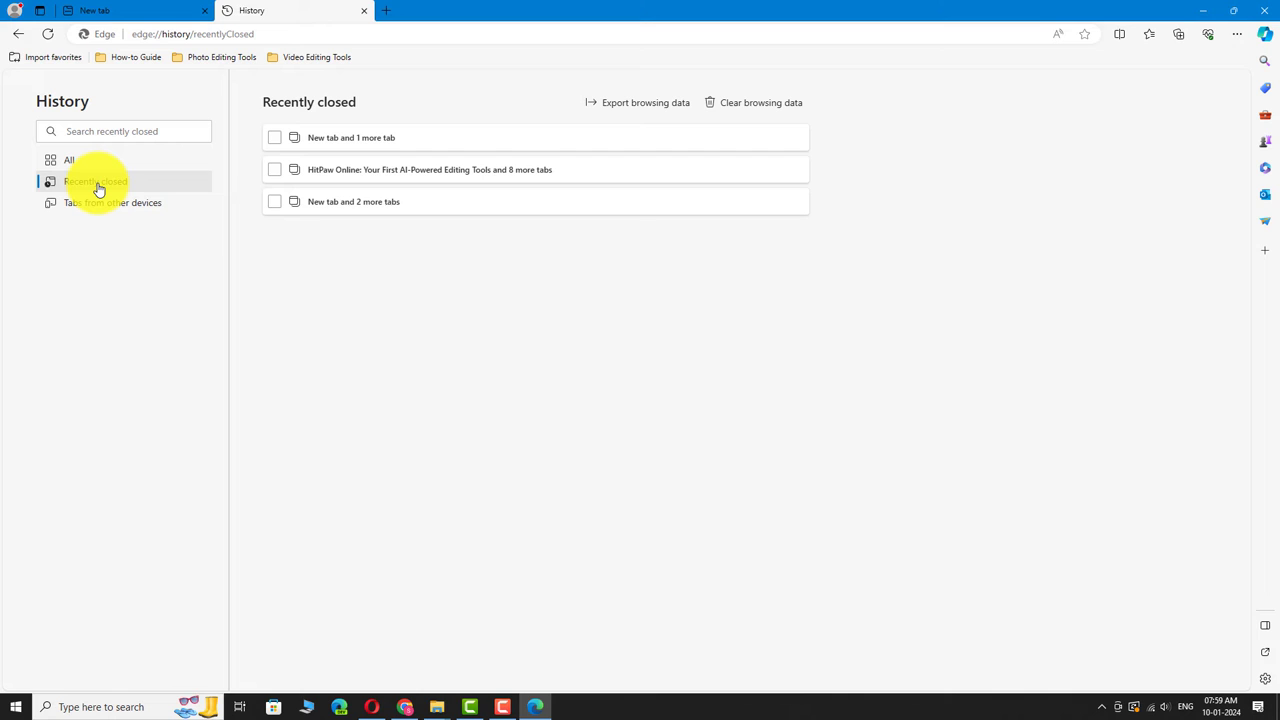
mouse_move(277, 153)
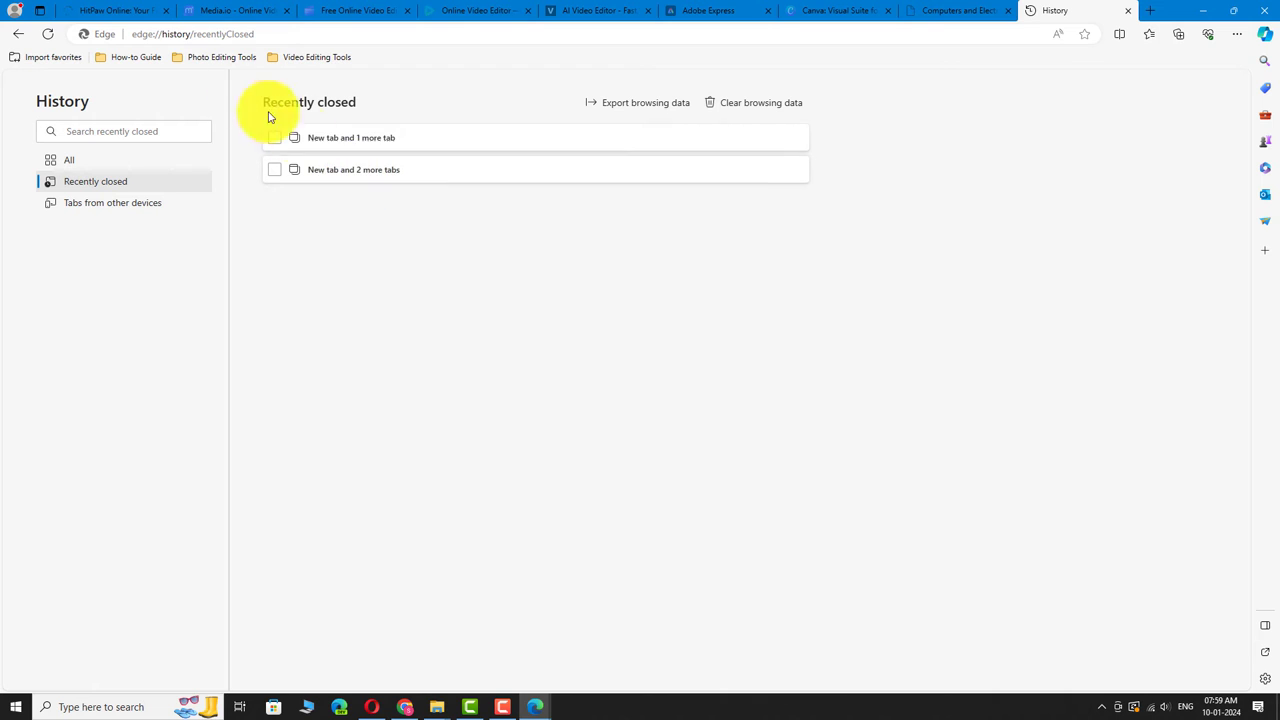
click(235, 10)
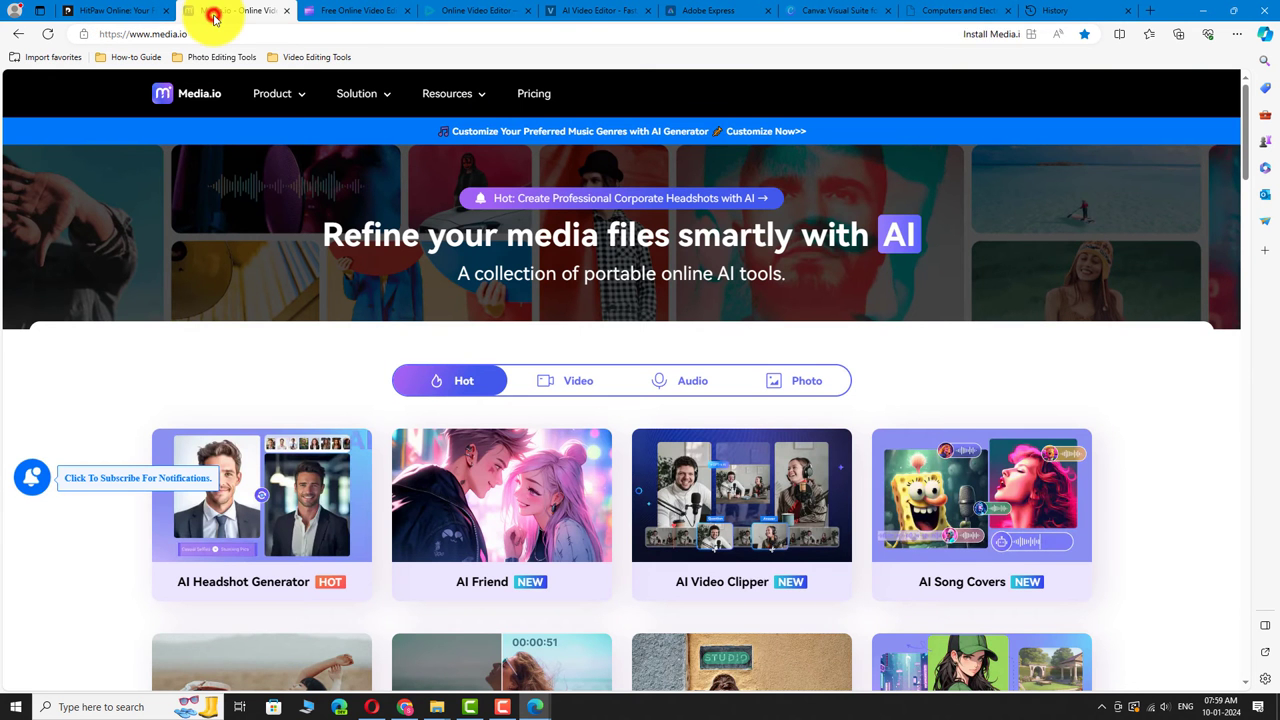
Step: Cycle through the restored Clideo, Adobe Express and Canva tabs, ending on Canva
click(450, 10)
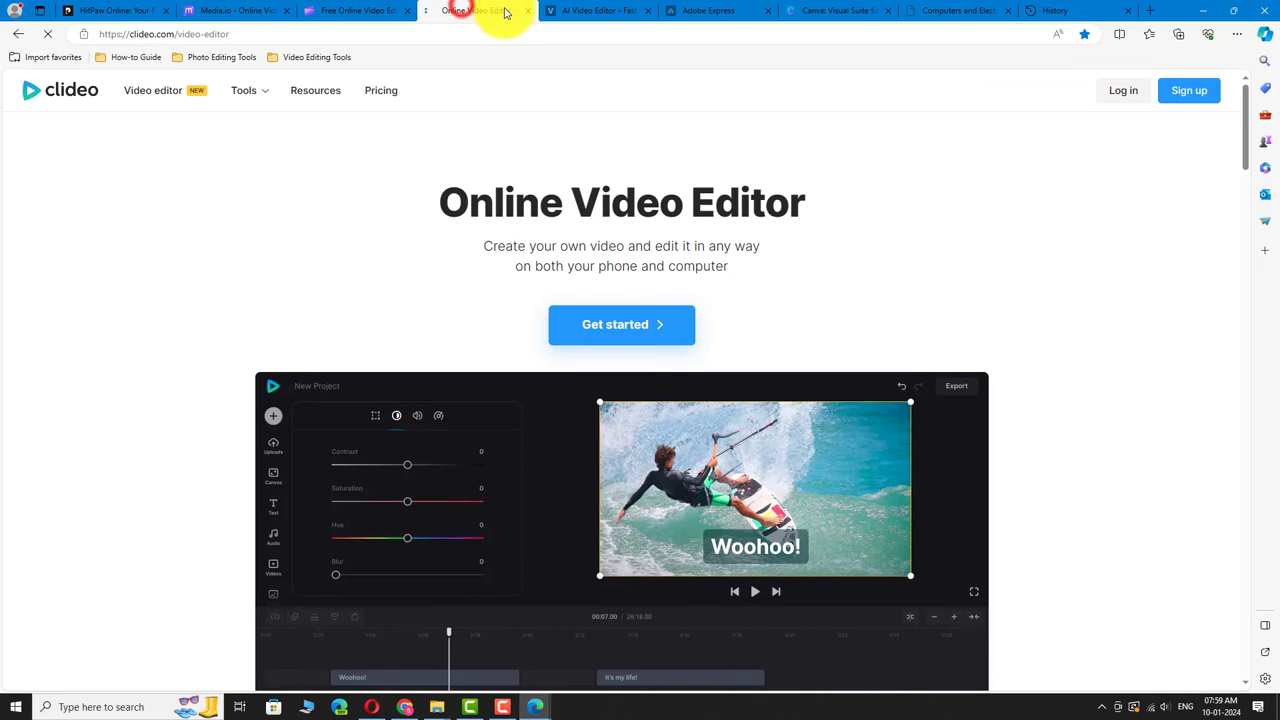
click(708, 10)
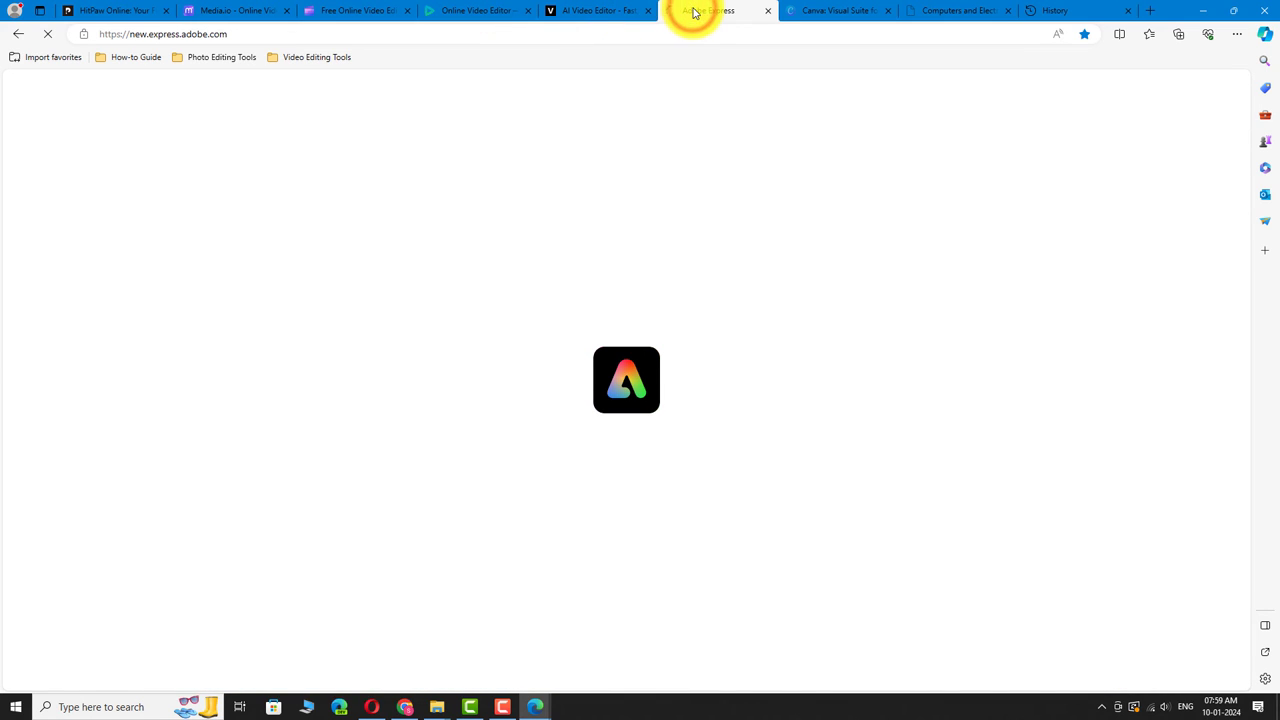
click(838, 10)
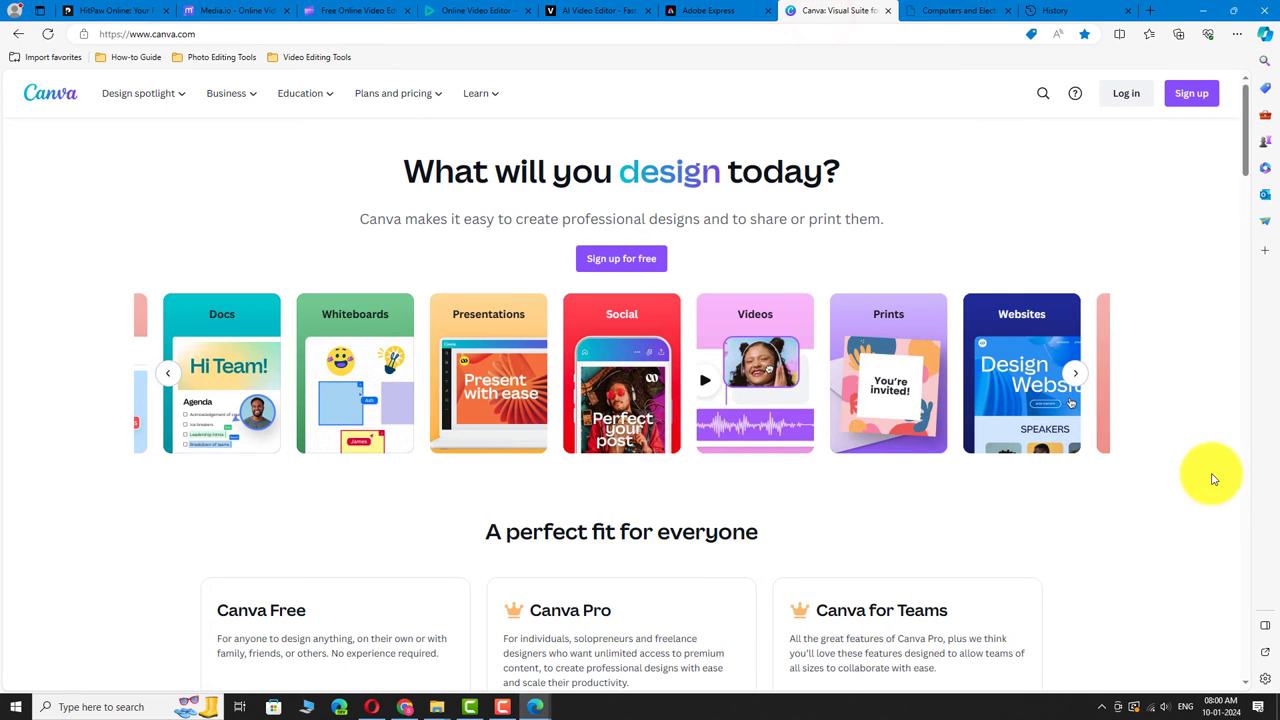
mouse_move(1205, 471)
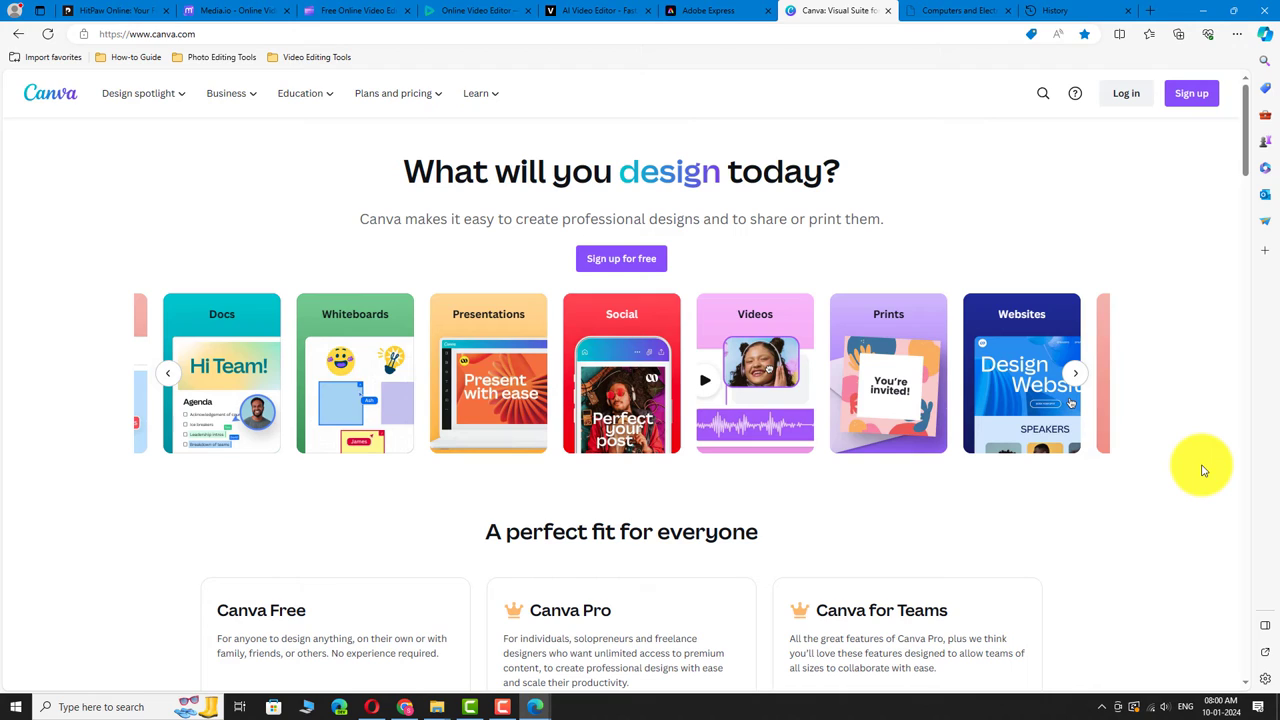